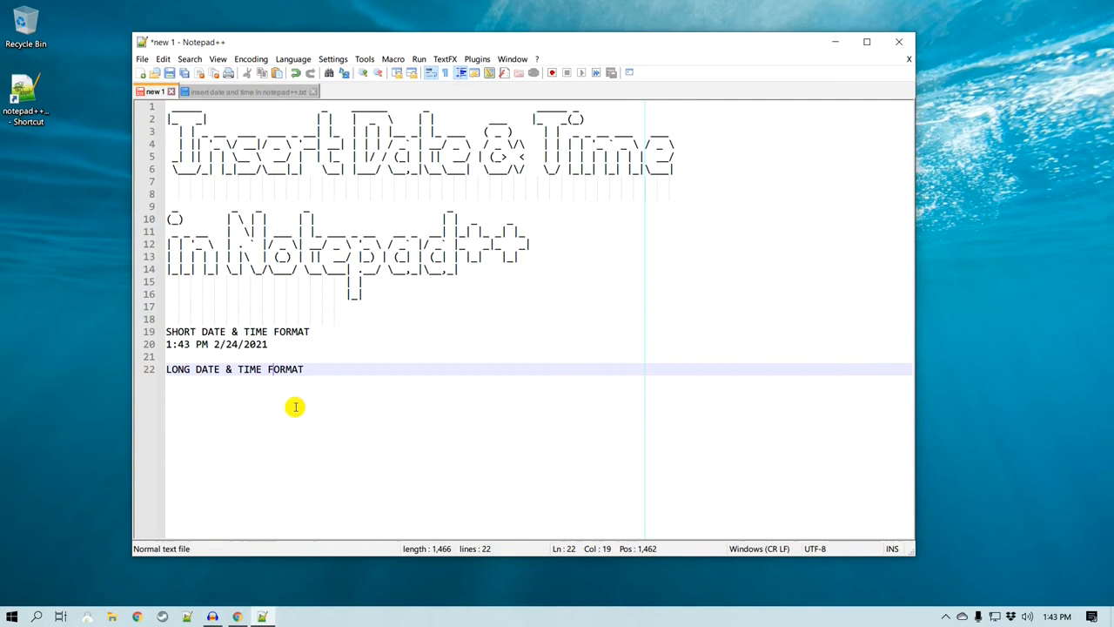
Enter the notes about Plugin Demo and the suggested short and long date-time shortcuts.
type("1:43 PM Wednesday, February 24, 2021")
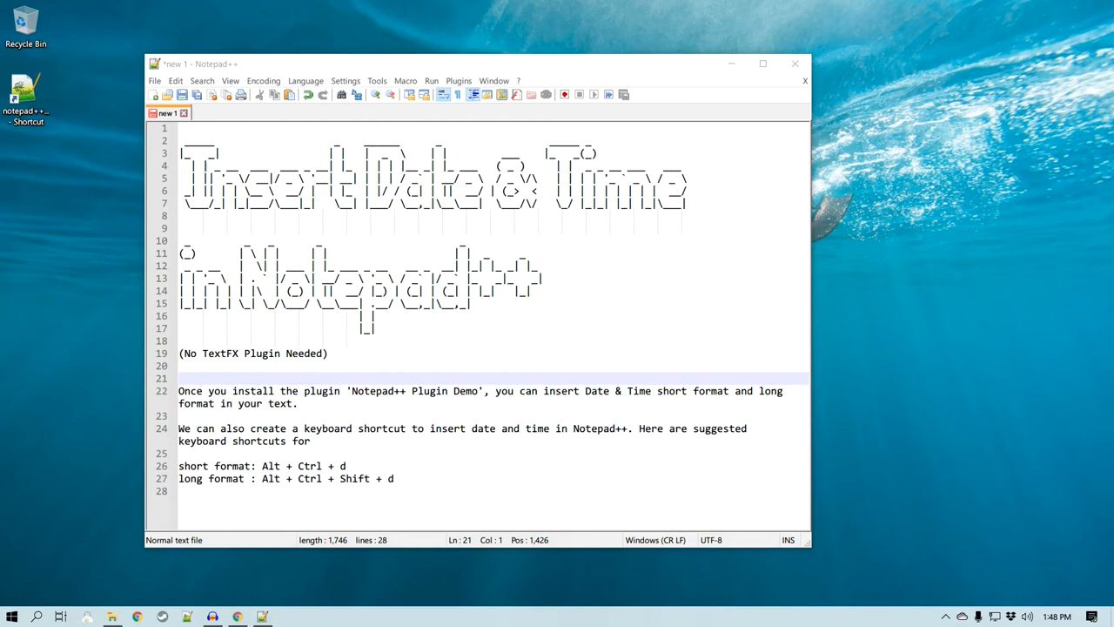
Install Notepad++ Plugin Demo from Plugins Admin after searching DEMO.
left_click(458, 80)
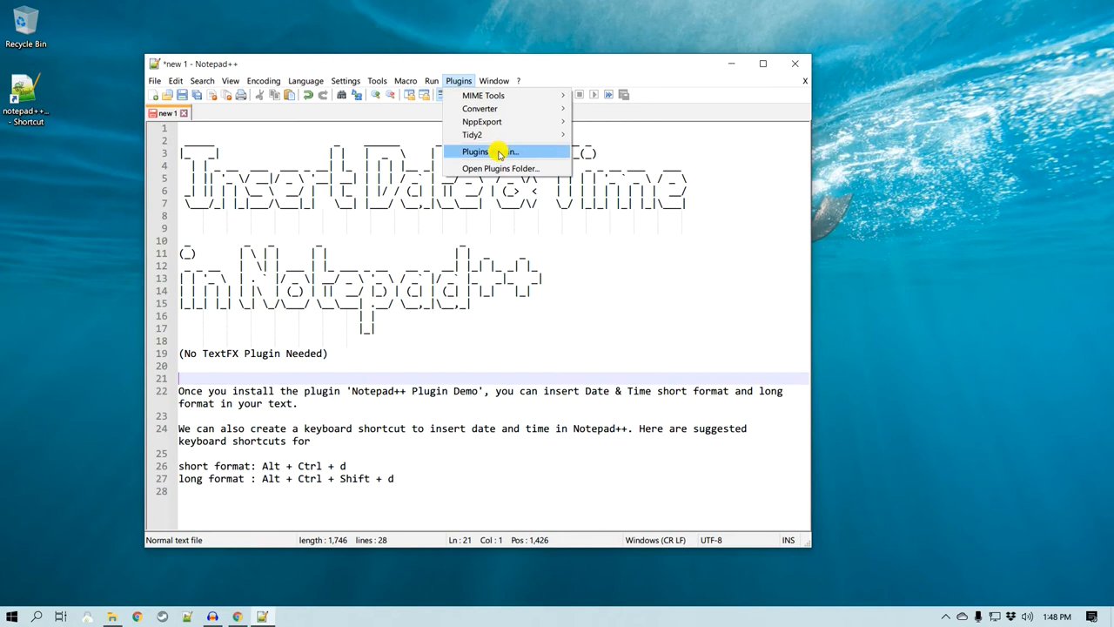
left_click(487, 152)
type("DEMO")
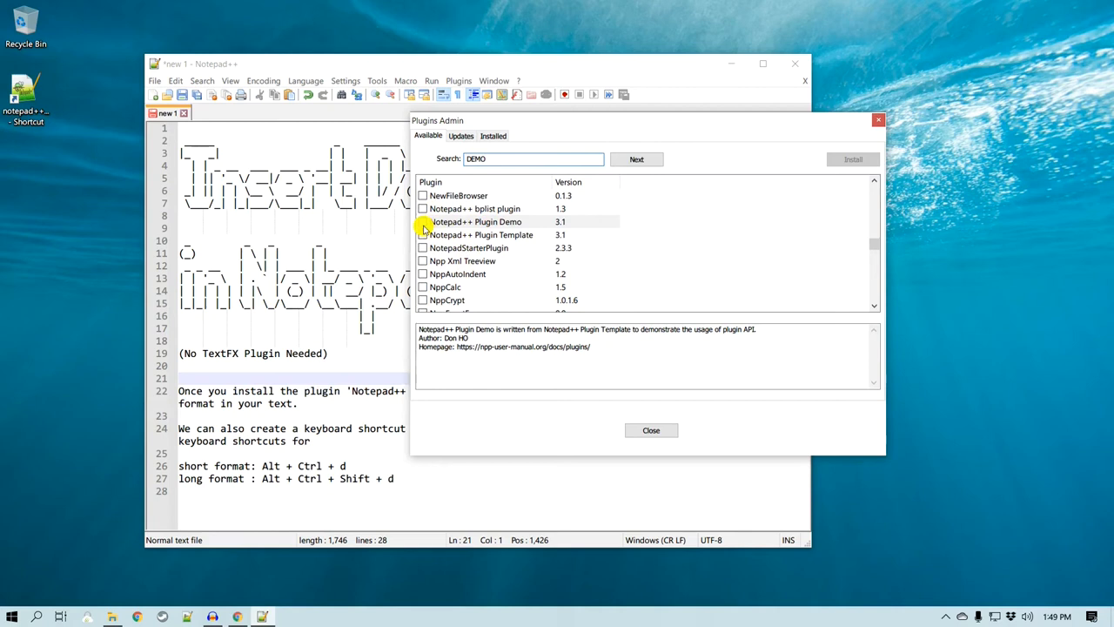
left_click(484, 221)
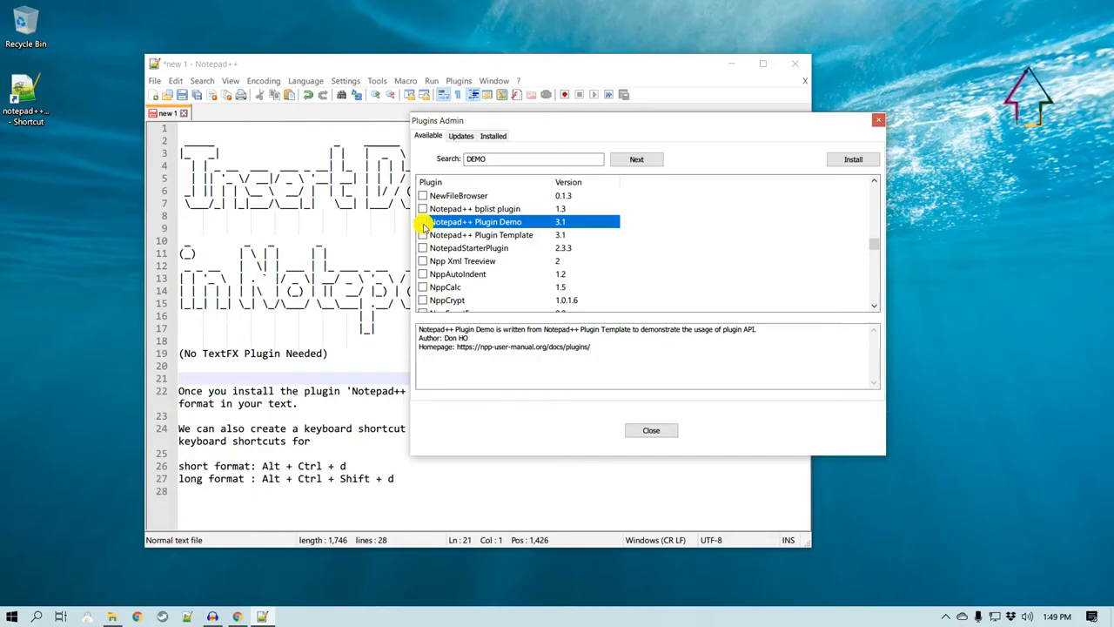
left_click(423, 221)
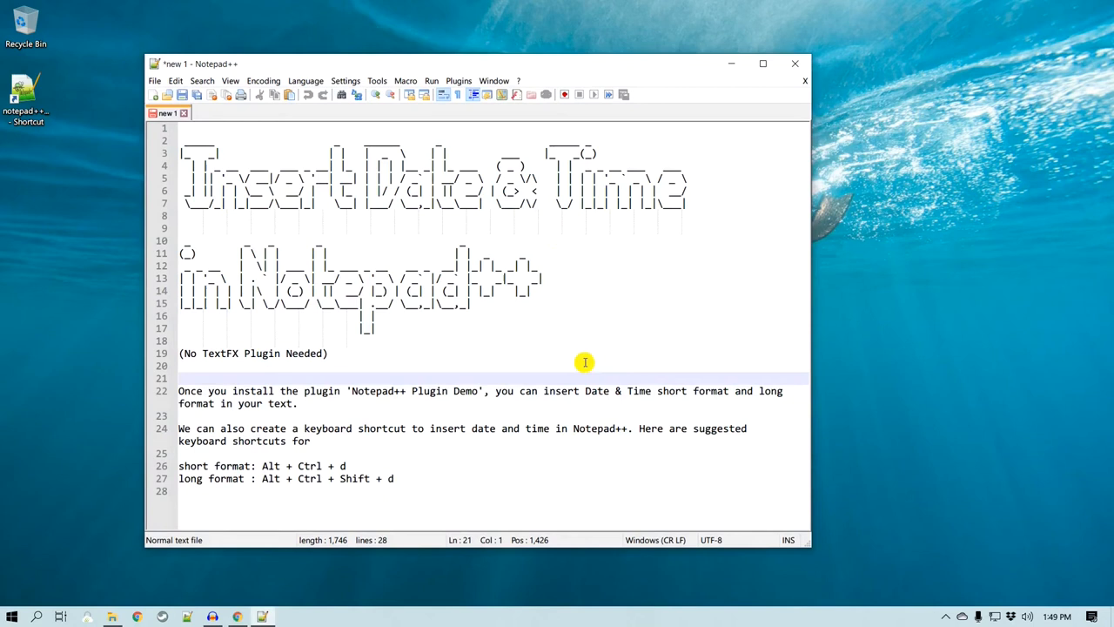
Insert the 2/24/2021 date-time stamps via the Plugin Demo short and long format commands.
left_click(458, 80)
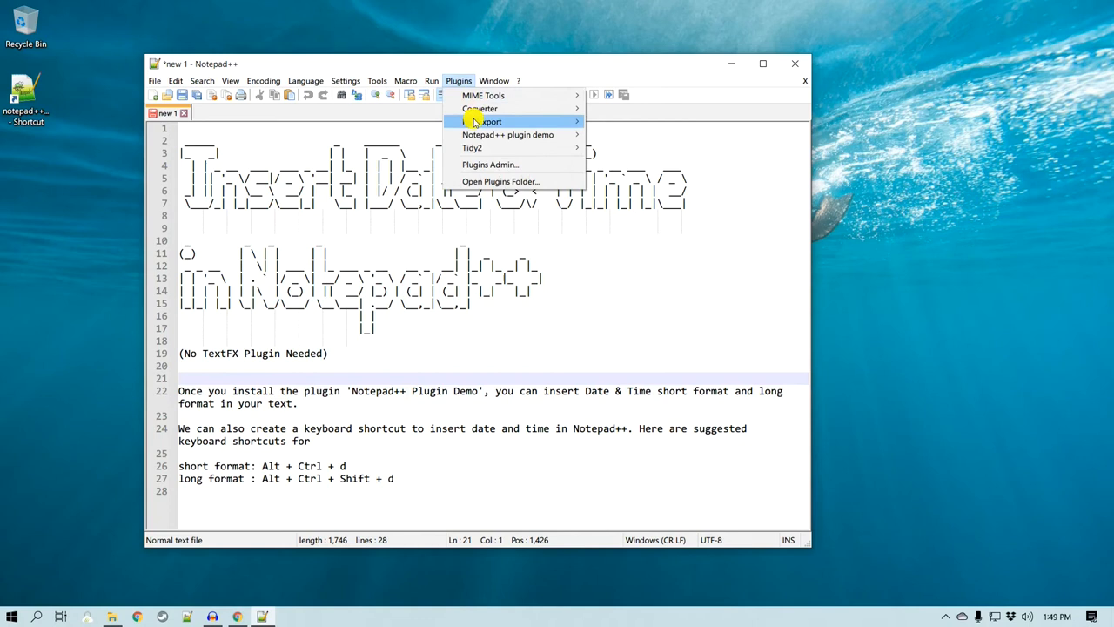
mouse_move(508, 134)
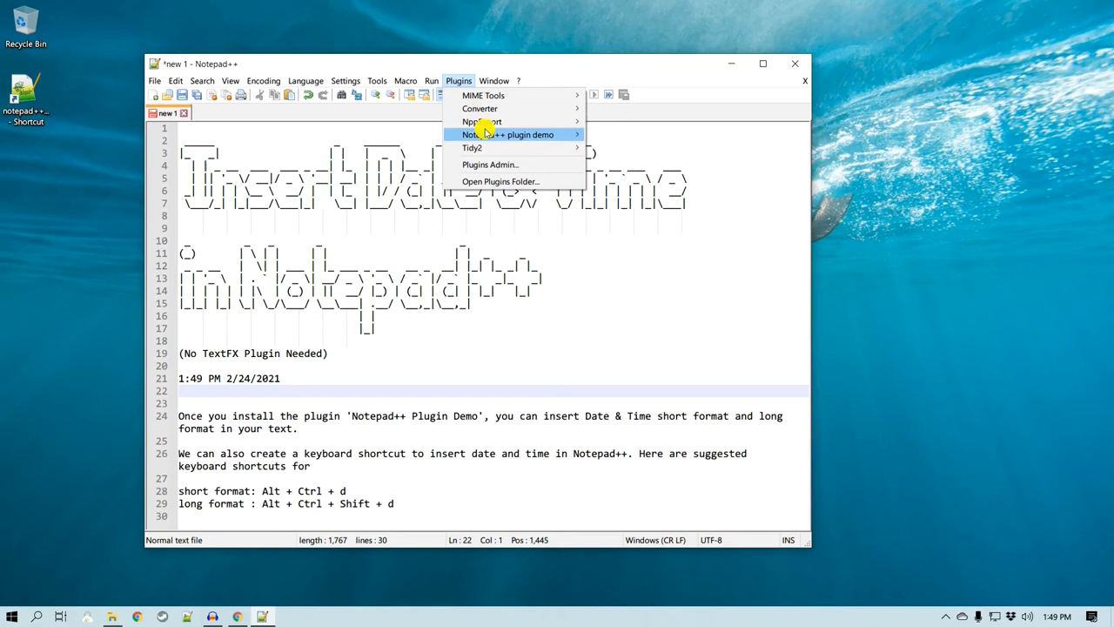
left_click(512, 134)
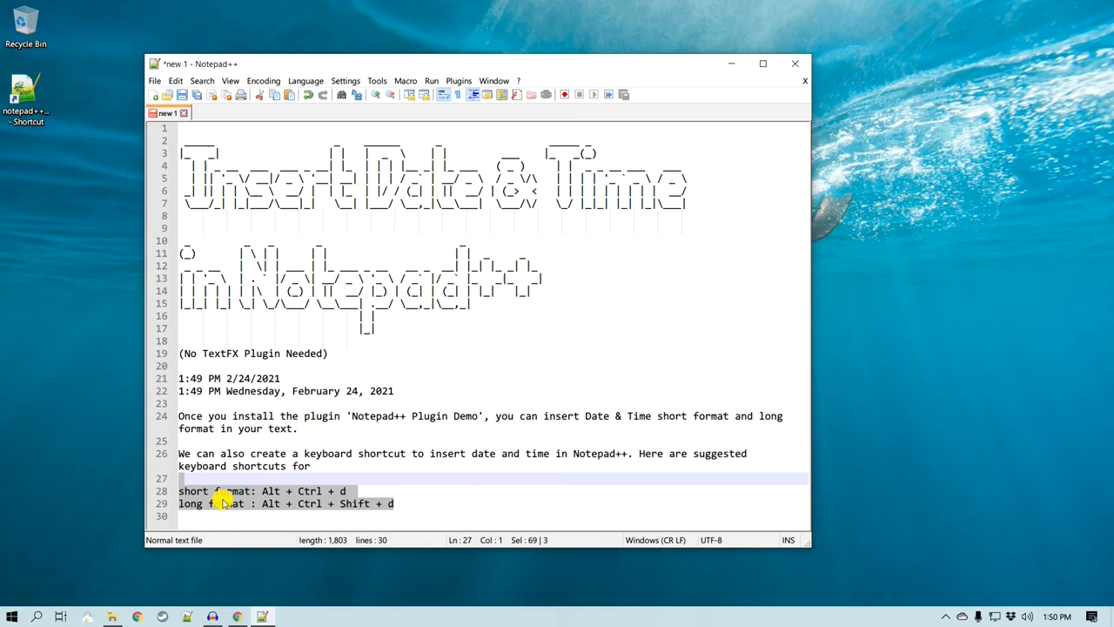
mouse_move(449, 90)
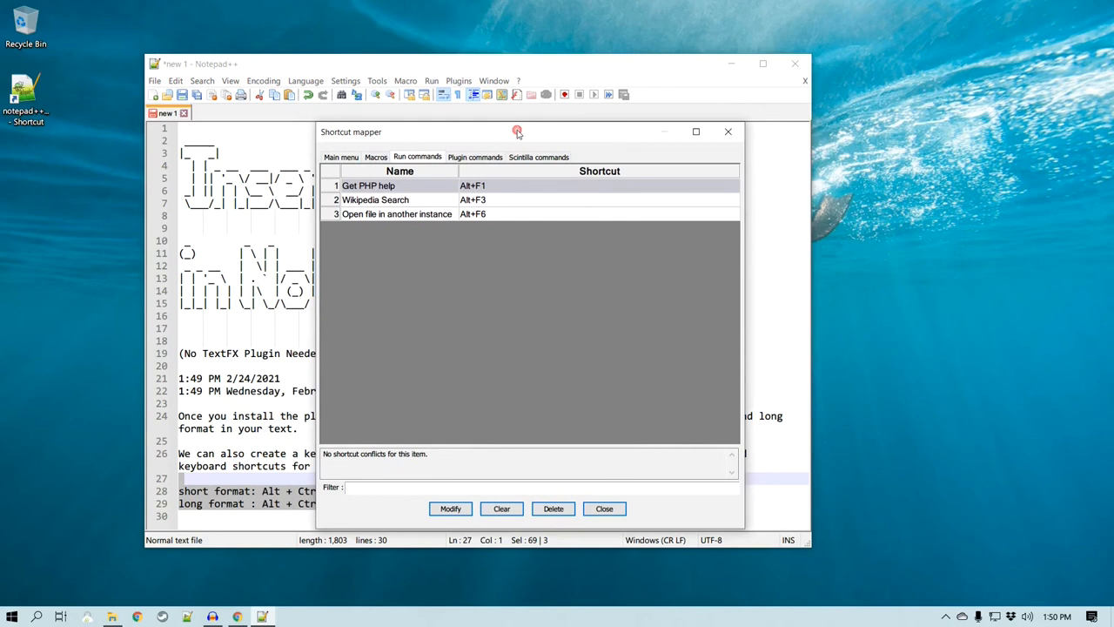
Filter Shortcut Mapper's Plugin commands by SHORT and select Date Time - short format.
left_click(473, 156)
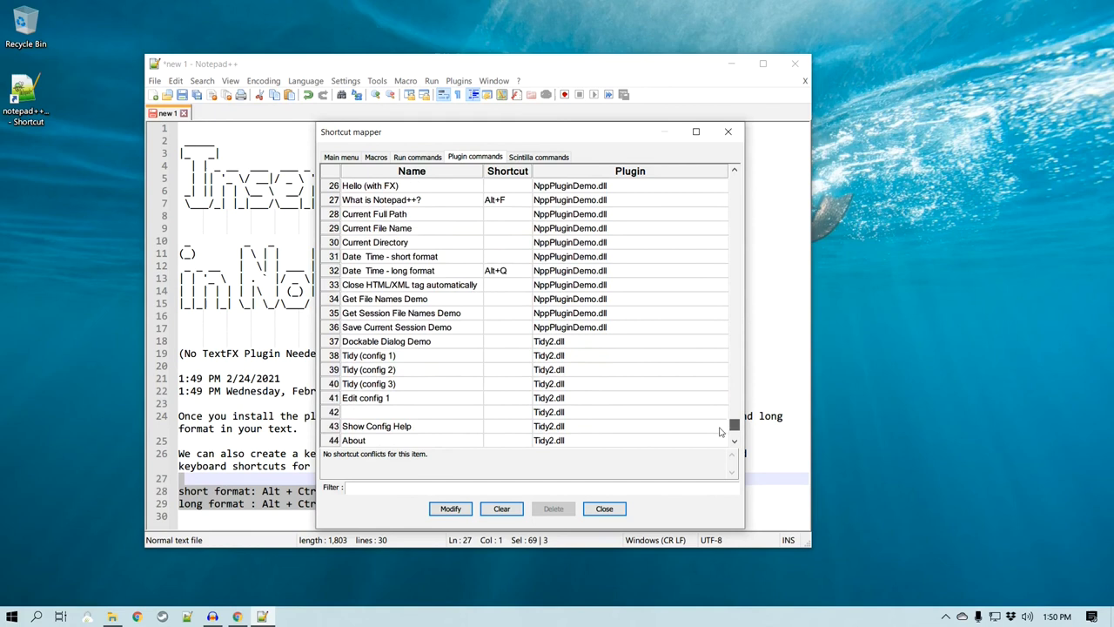
type("SHORT")
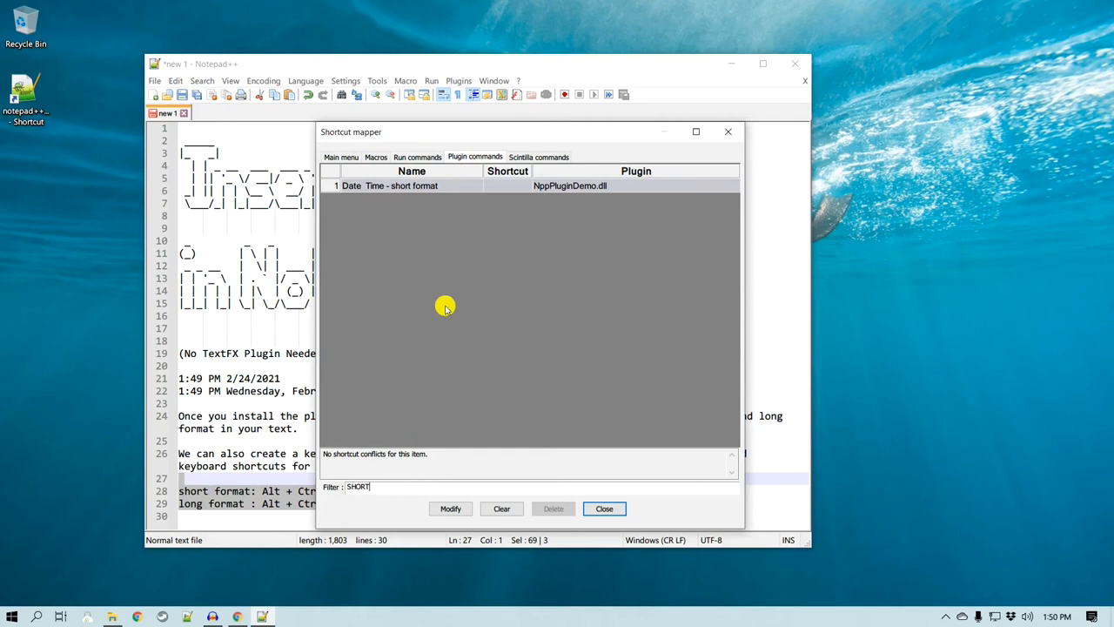
left_click(449, 508)
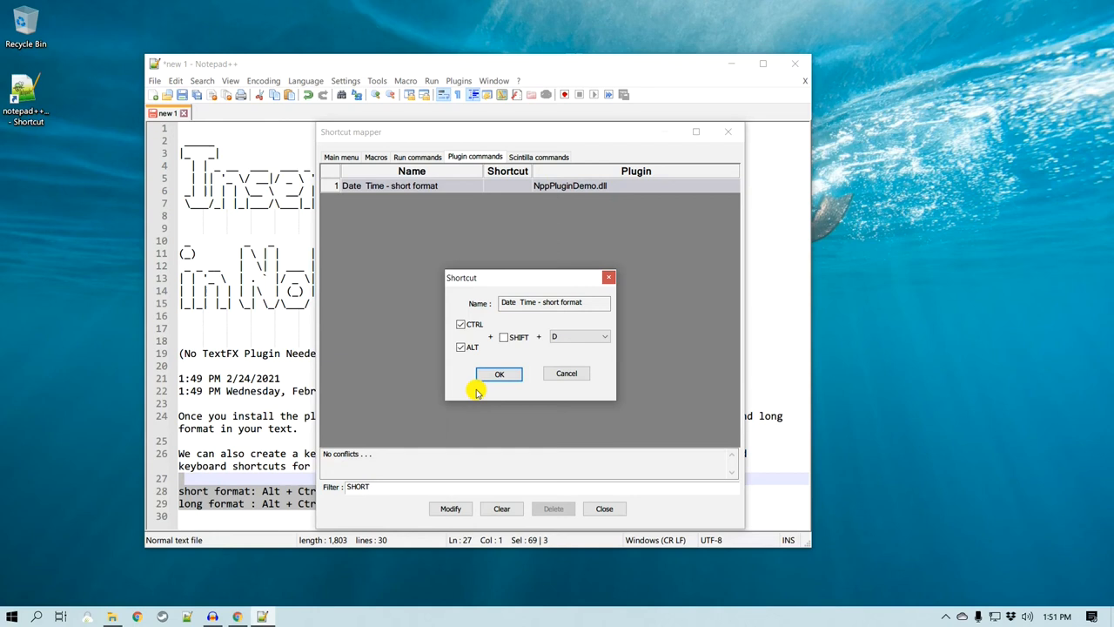
Assign Ctrl+Alt+D to the short-format date-time command and confirm it.
left_click(460, 324)
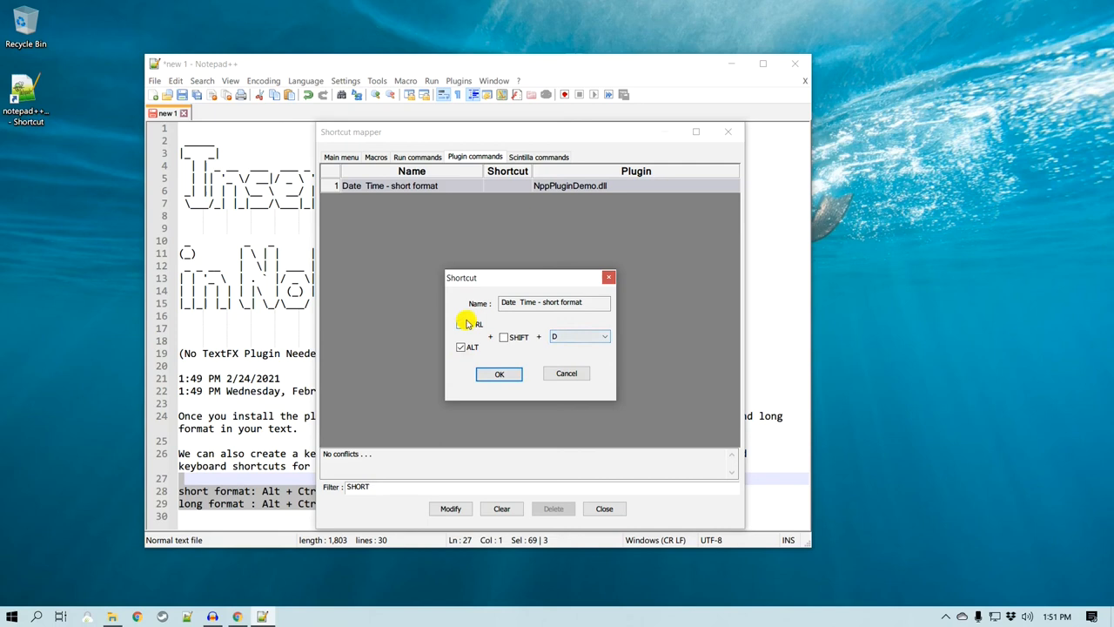
left_click(498, 373)
type("LONG")
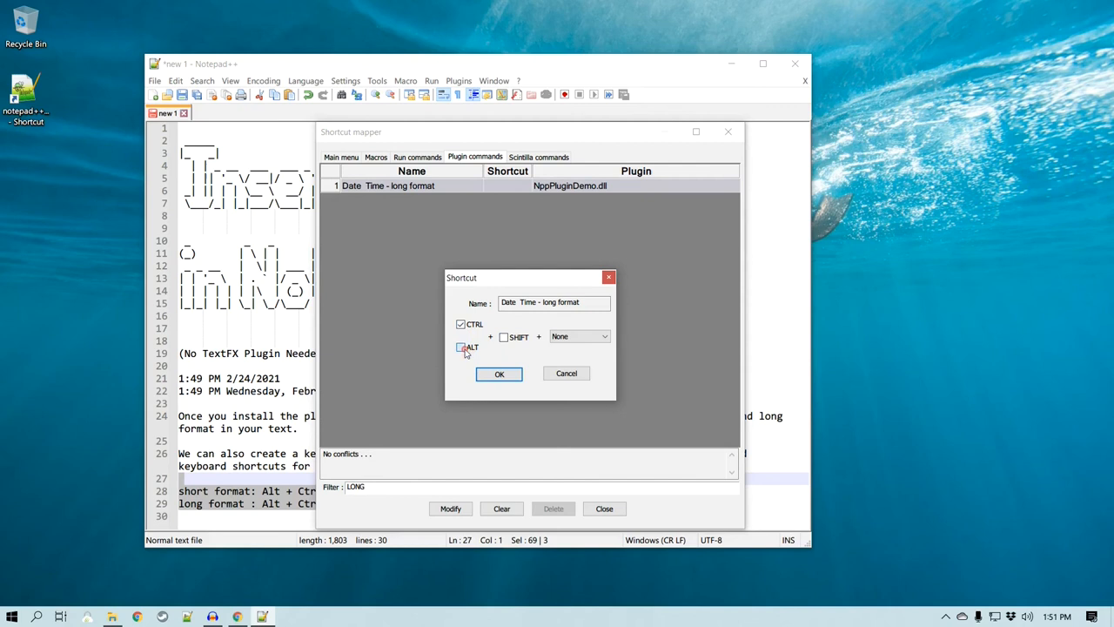
Assign Ctrl+Alt+Shift+D to the long-format date-time command.
left_click(497, 372)
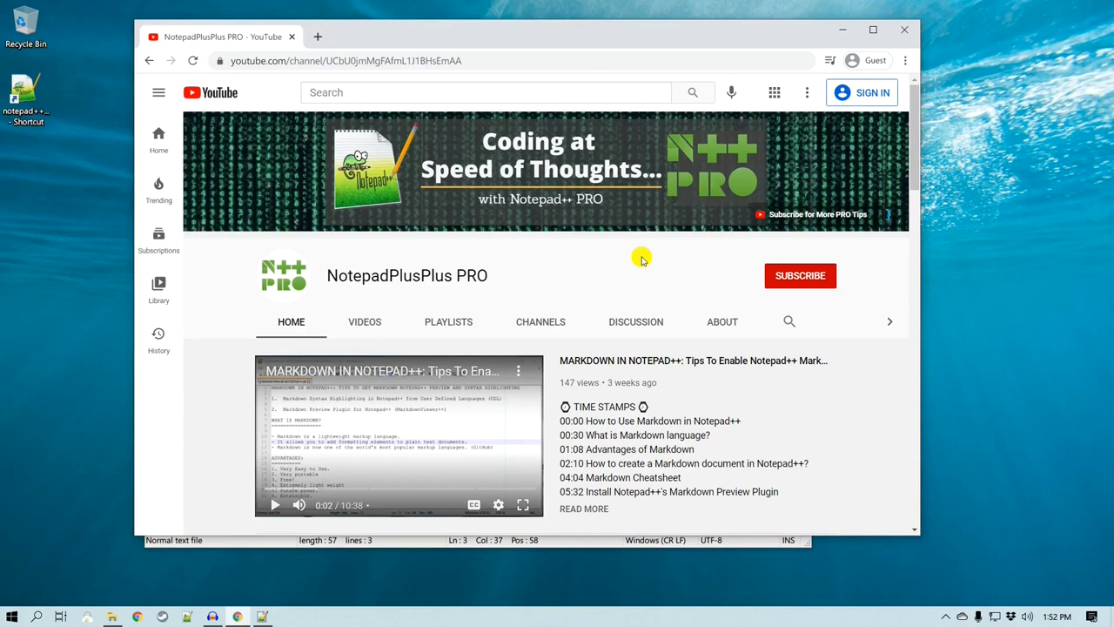
Show the NotepadPlusPlus PRO channel's playlists of Notepad++ tutorials.
left_click(449, 322)
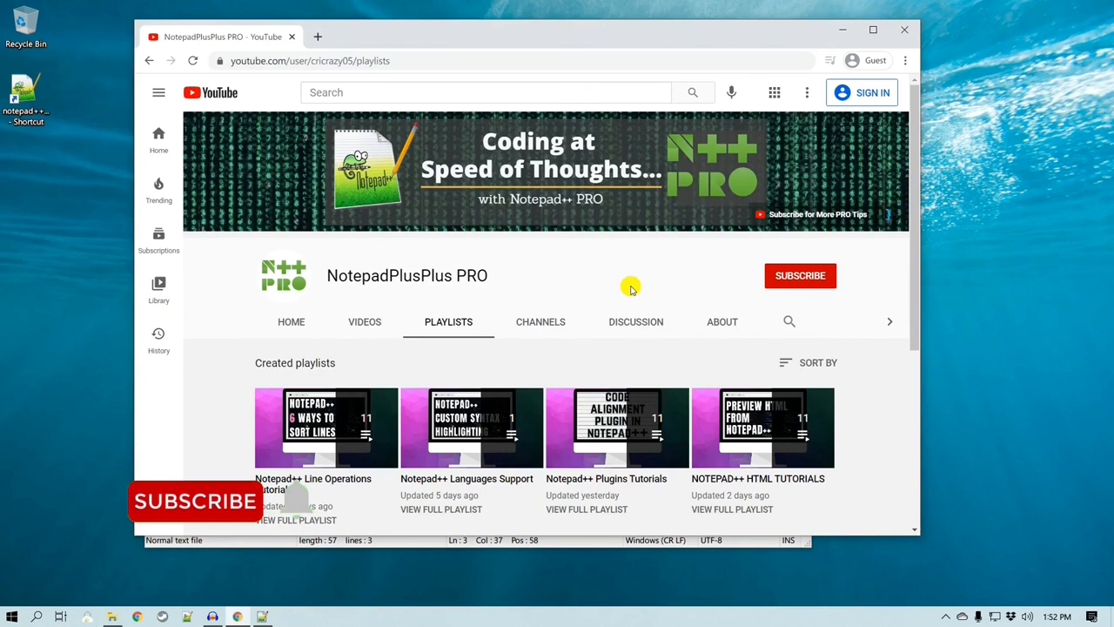